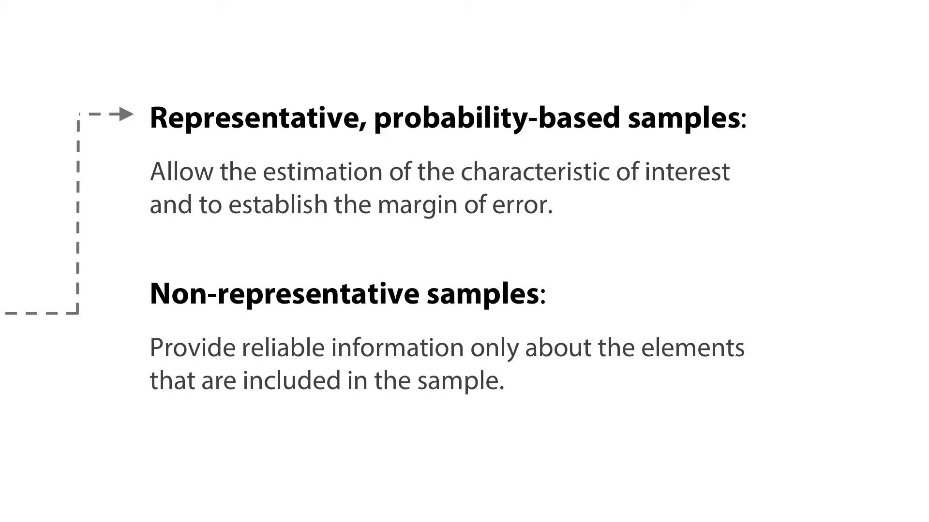
pyautogui.scroll(-3)
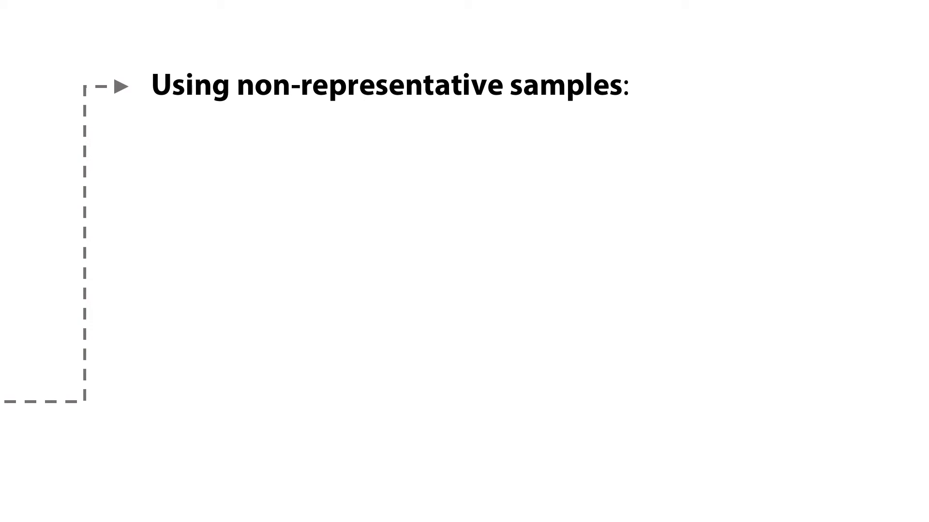
pyautogui.press('right')
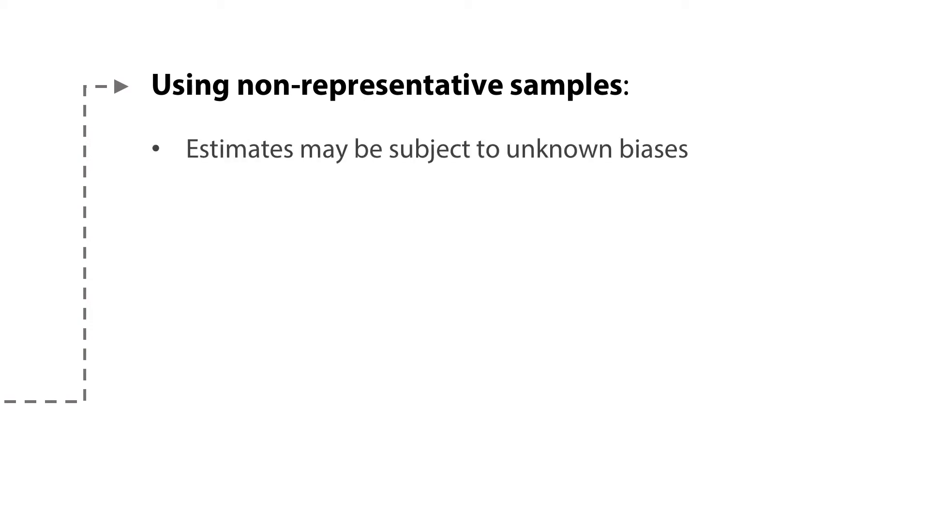